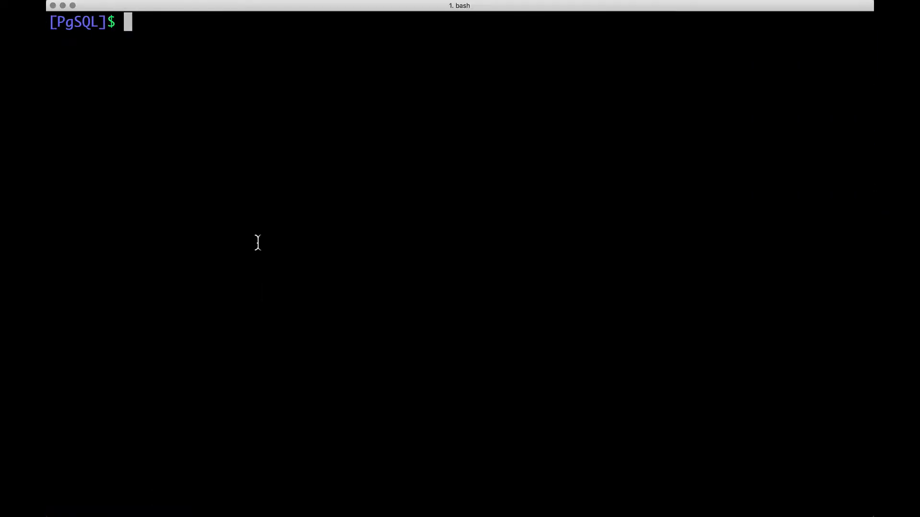
# - Set VOL to the px-postgres-pvc volume name, echo it, and set PX_POD to the Portworx pod name
pyautogui.write("VOL=`kubectl get pvc | grep px-postgres-pvc | awk '{print $3}'`")
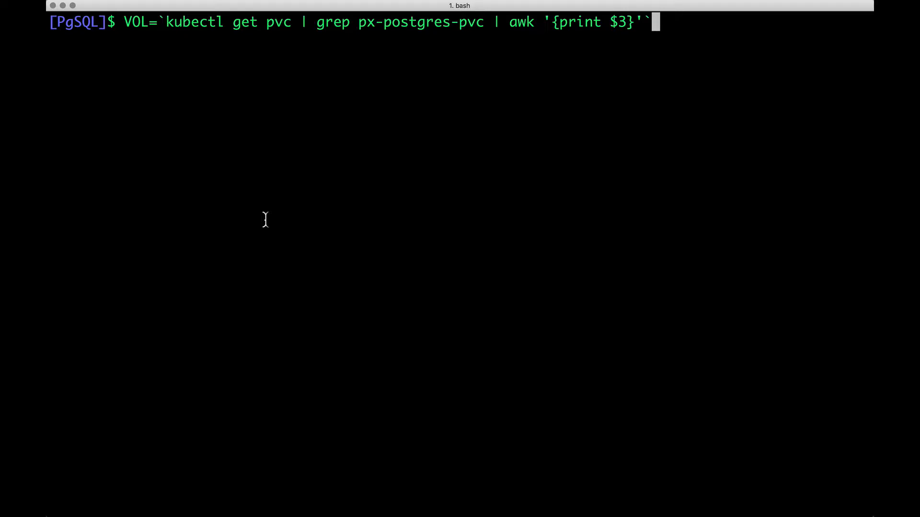
pyautogui.write('e')
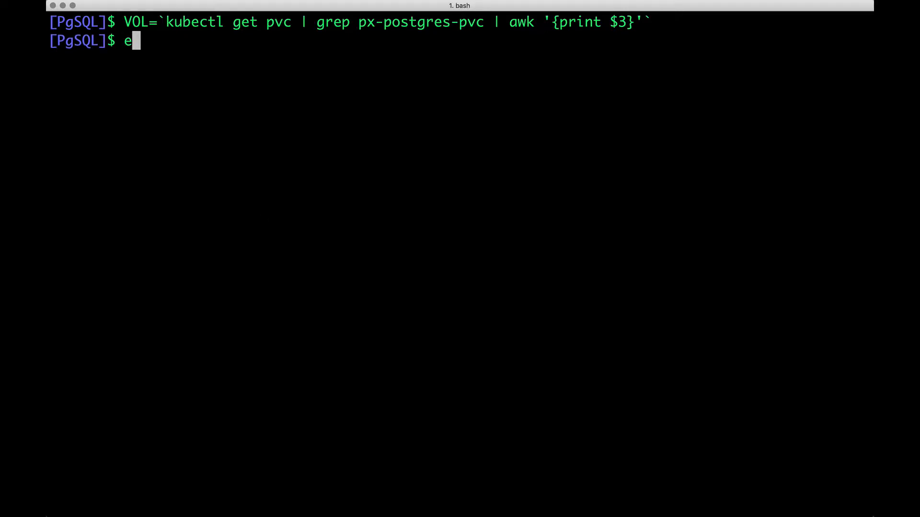
pyautogui.press('Return')
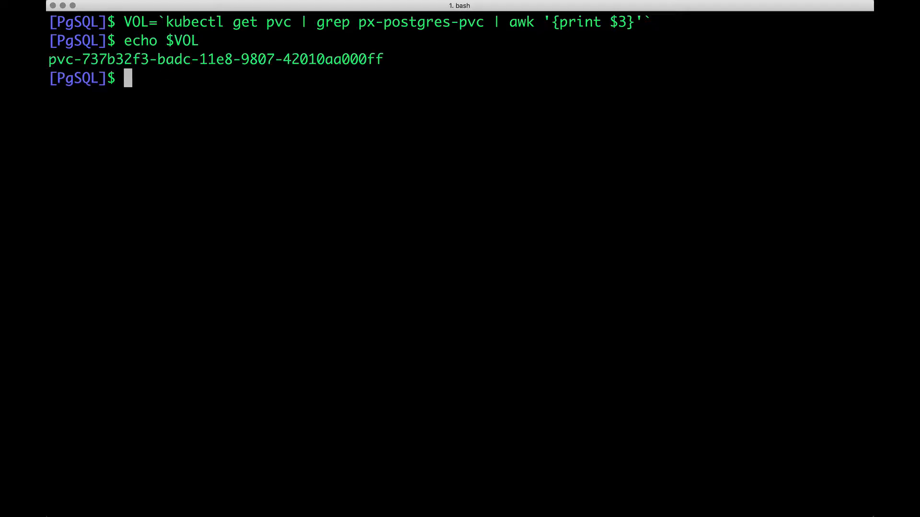
pyautogui.moveTo(247, 132)
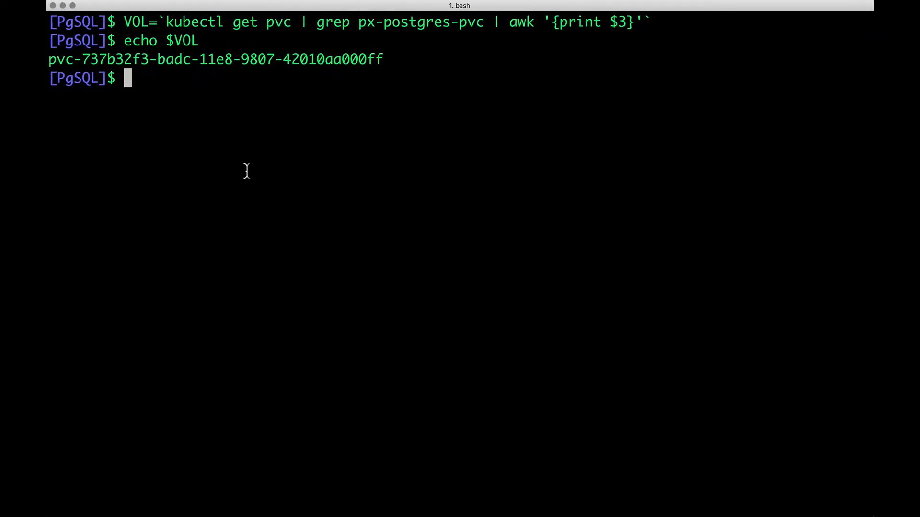
pyautogui.write("PX_POD=$(kubectl get pods -l name=portworx -n kube-system -o jsonpath='{.items[0].metadata.name}')")
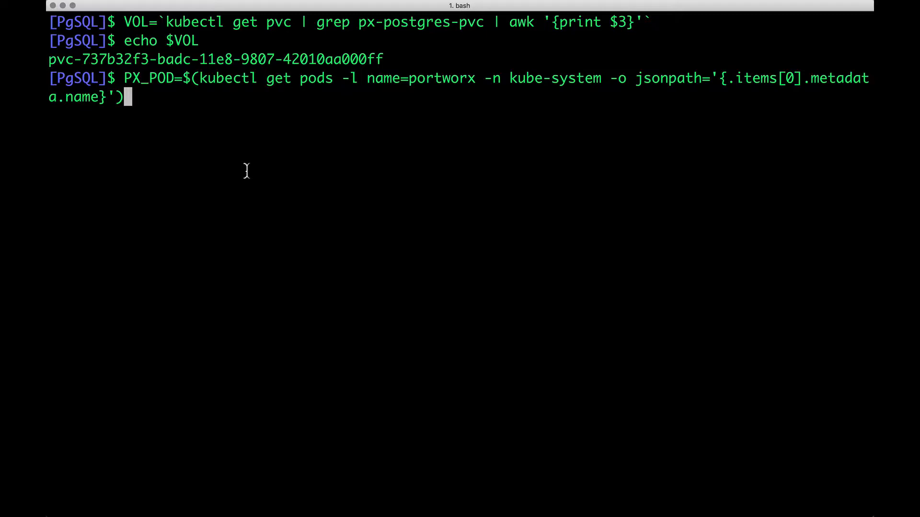
pyautogui.press('Return')
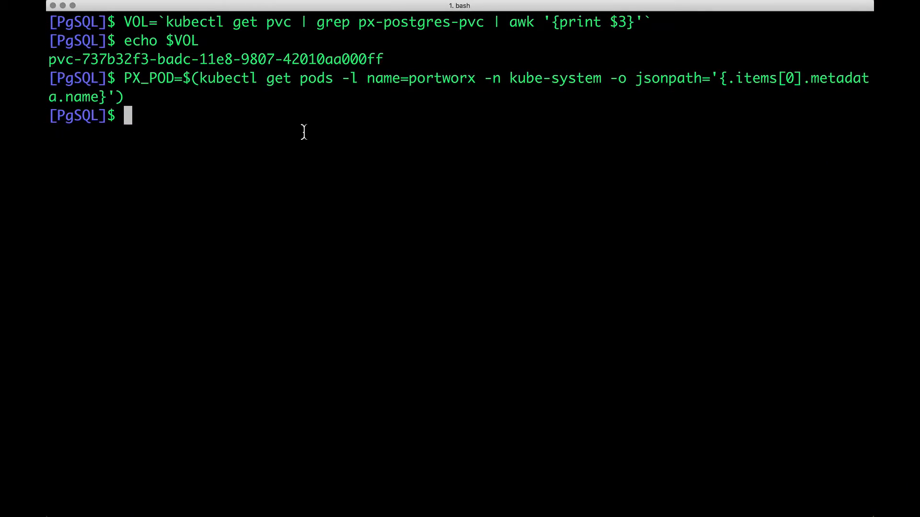
# - Inspect ${VOL} via pxctl in $PX_POD, showing 1.0 GiB with 863 MiB used, then bring over the POD lookup command
pyautogui.write('kubectl exec -it $PX_POD -n kube-system -- /opt/pwx/bin/pxctl volume inspect ${VOL}')
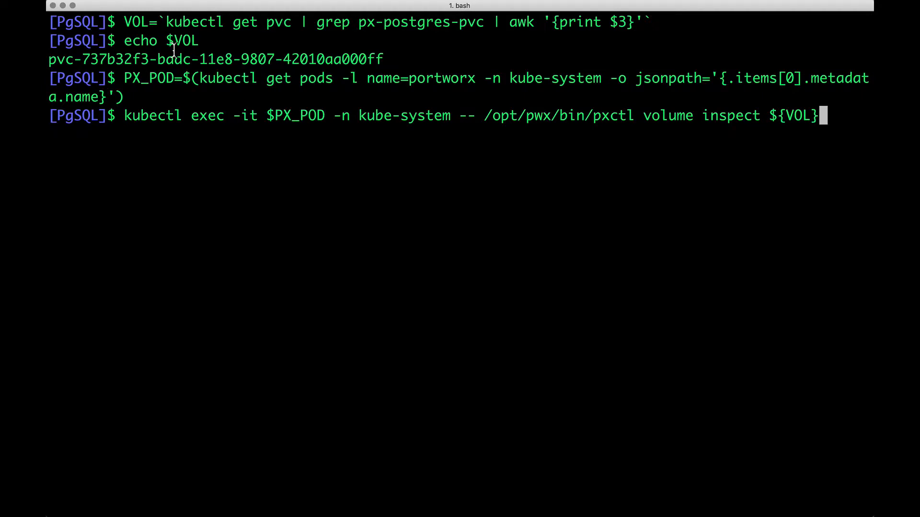
pyautogui.press('Return')
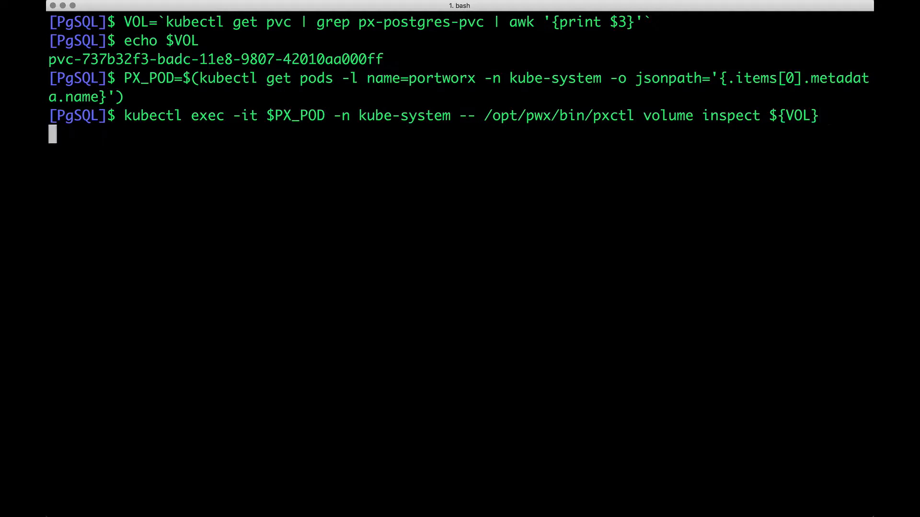
pyautogui.press('Return')
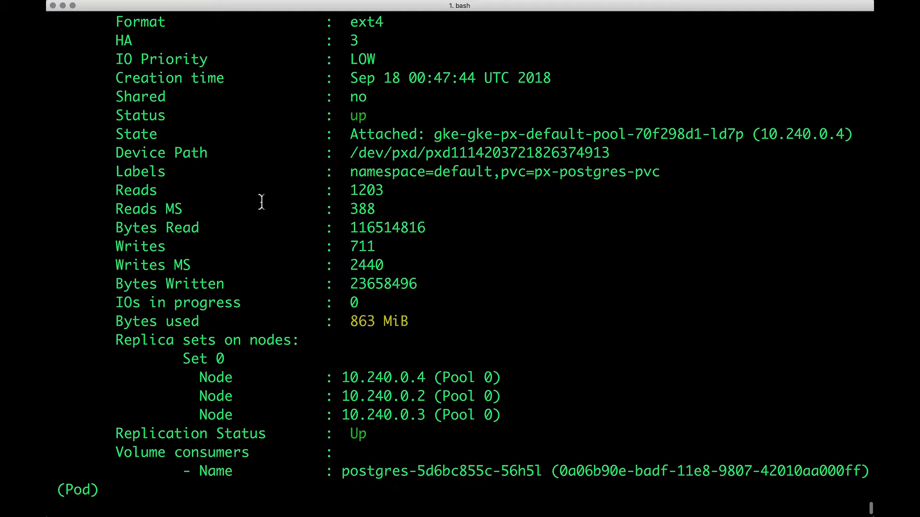
pyautogui.scroll(3)
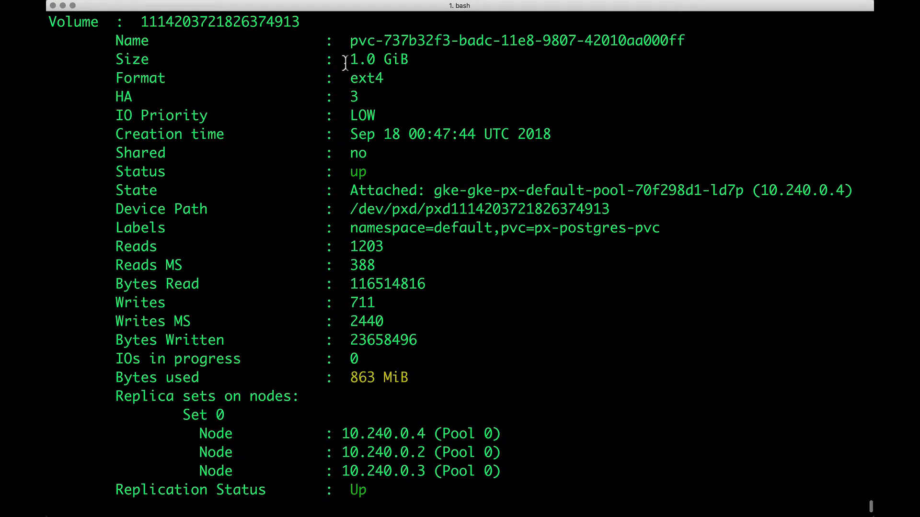
pyautogui.moveTo(351, 130)
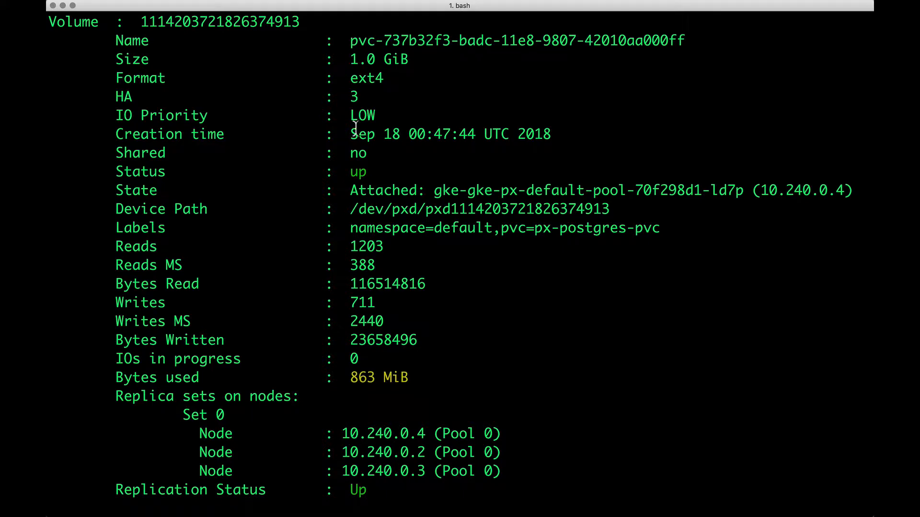
pyautogui.scroll(-3)
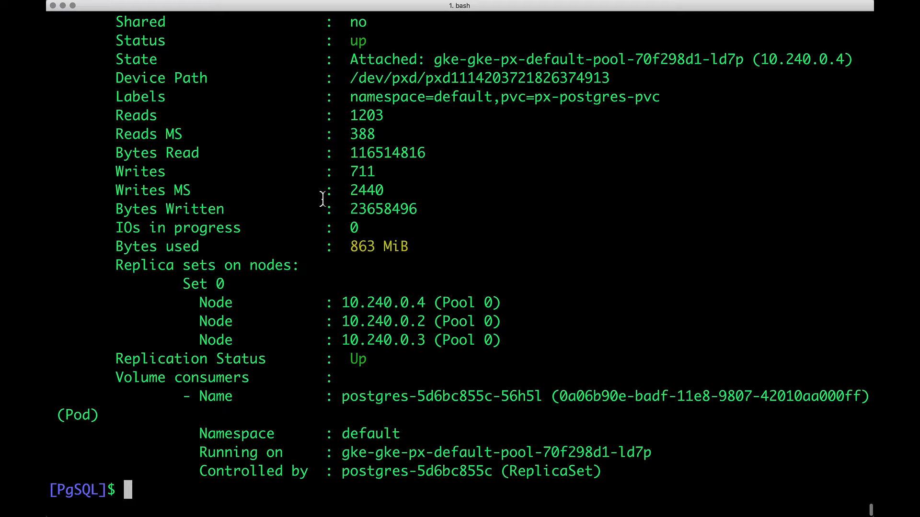
pyautogui.moveTo(381, 274)
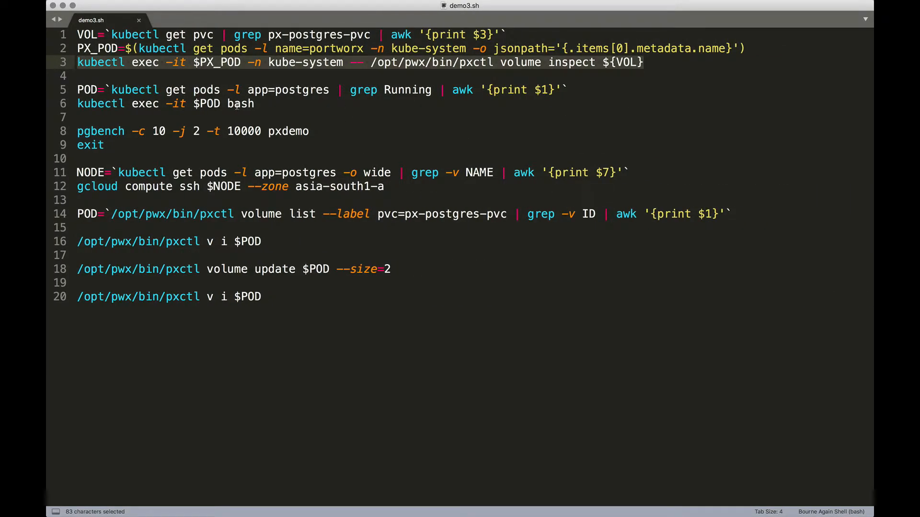
pyautogui.click(220, 90)
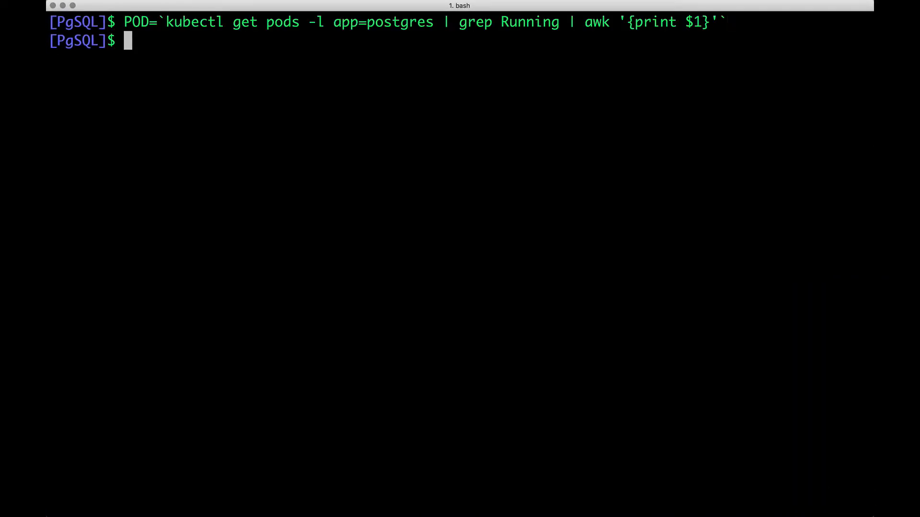
# - Echo $POD and list pods to confirm postgres-5d6bc855c-56h5l is Running
pyautogui.write('echo $POD')
pyautogui.write('kube')
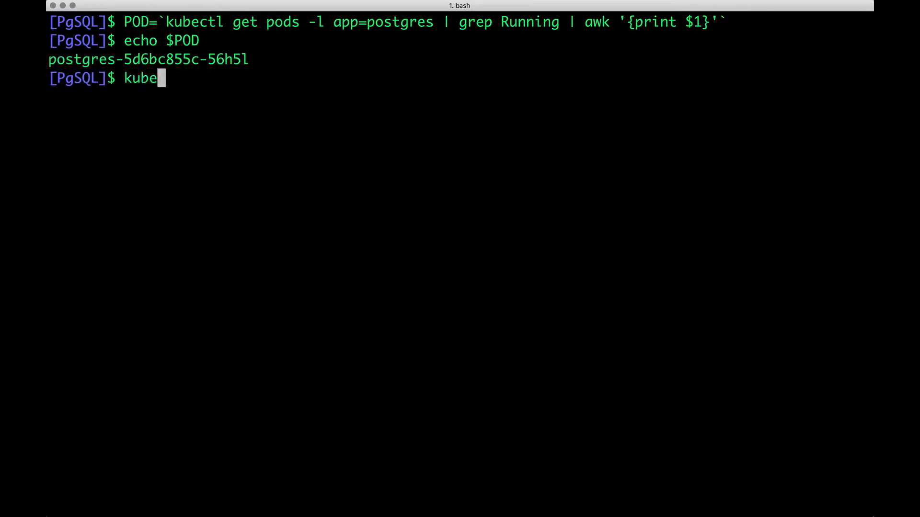
pyautogui.write('ctl ge')
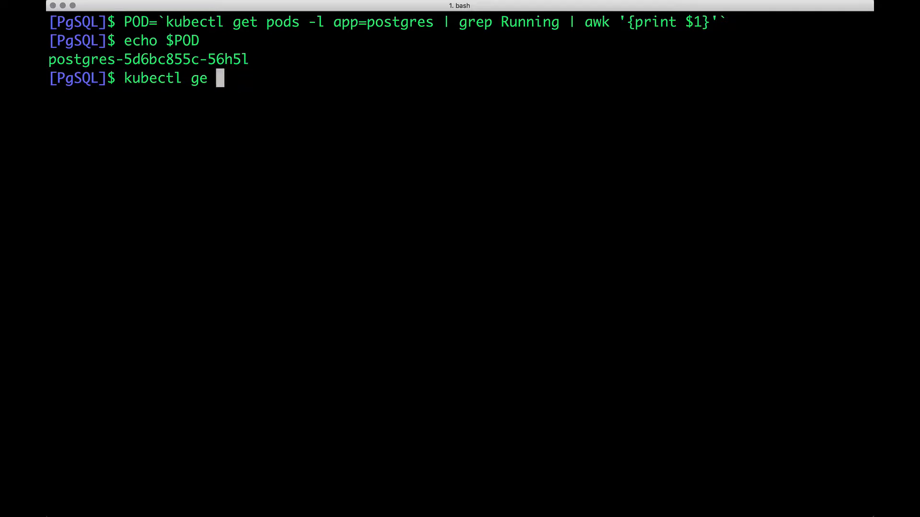
pyautogui.press('Return')
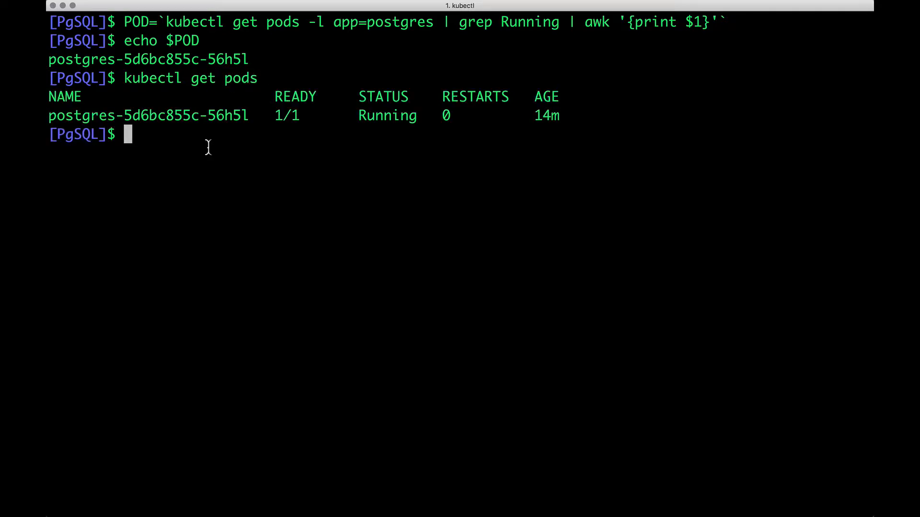
pyautogui.moveTo(260, 121)
pyautogui.write('pgbench -c 10 -j 2 -t 10000 pxdemo')
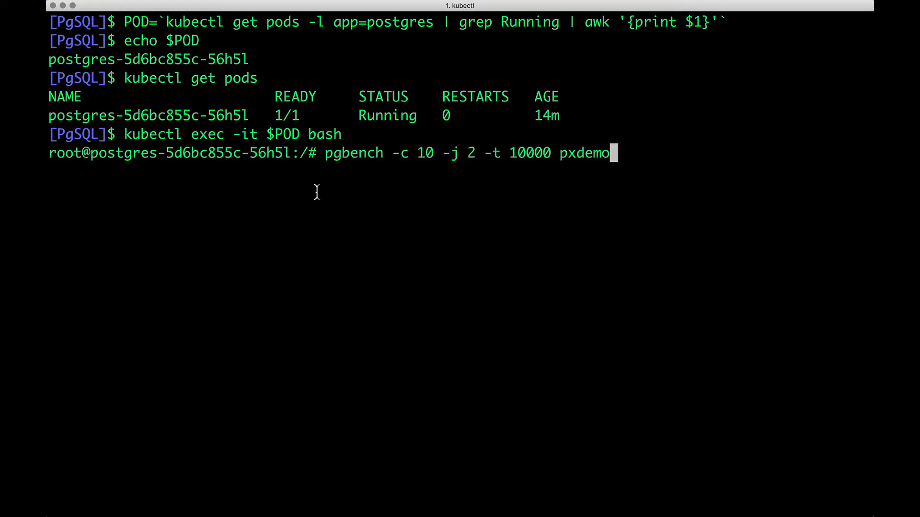
# - Run pgbench -c 10 -j 2 -t 10000 against pxdemo, ending with crash warnings and aborted clients
pyautogui.press('Return')
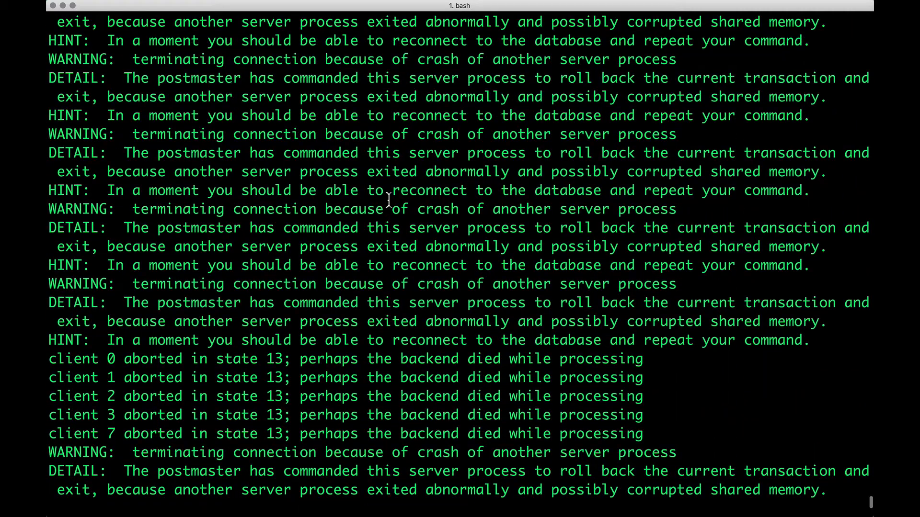
pyautogui.scroll(-3)
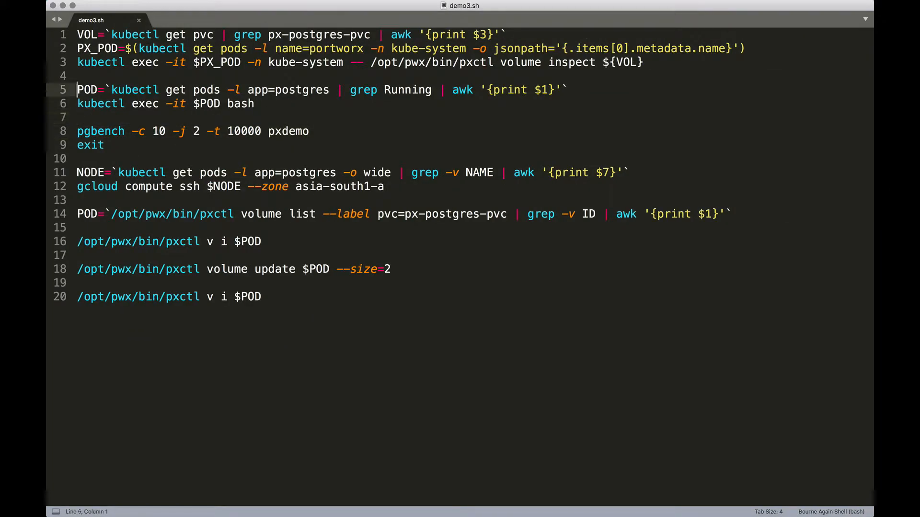
# - Pick the PX_POD and pxctl volume inspect lines from demo3.sh to rerun
pyautogui.click(77, 34)
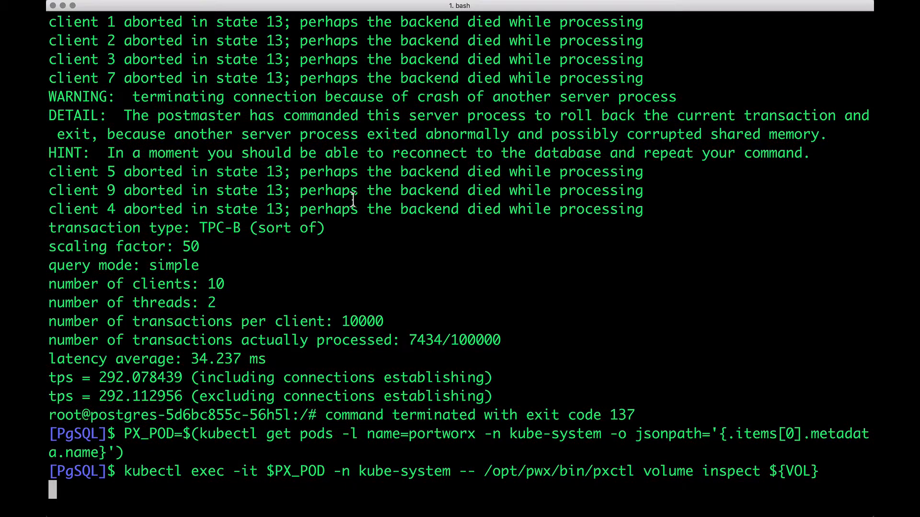
# - Re-run the volume inspection, now showing 944 MiB used, and clear the screen
pyautogui.press('Return')
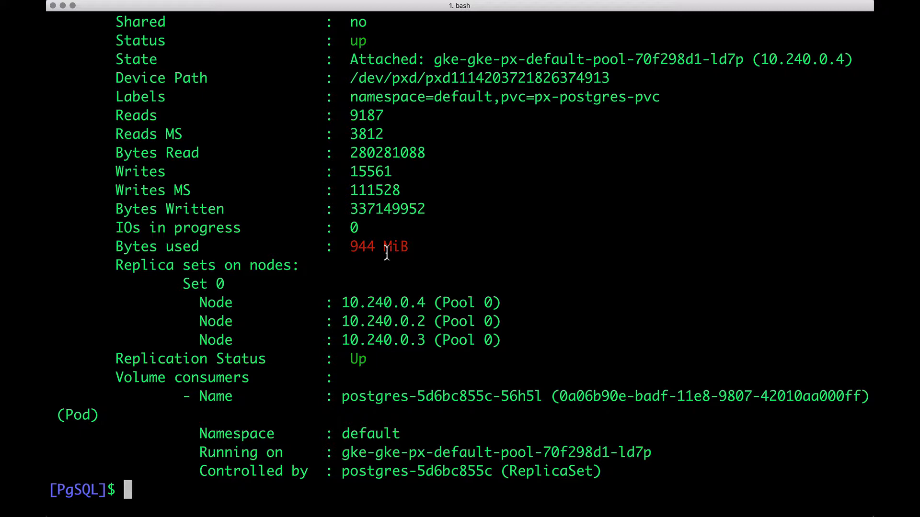
pyautogui.press('ctrl+l')
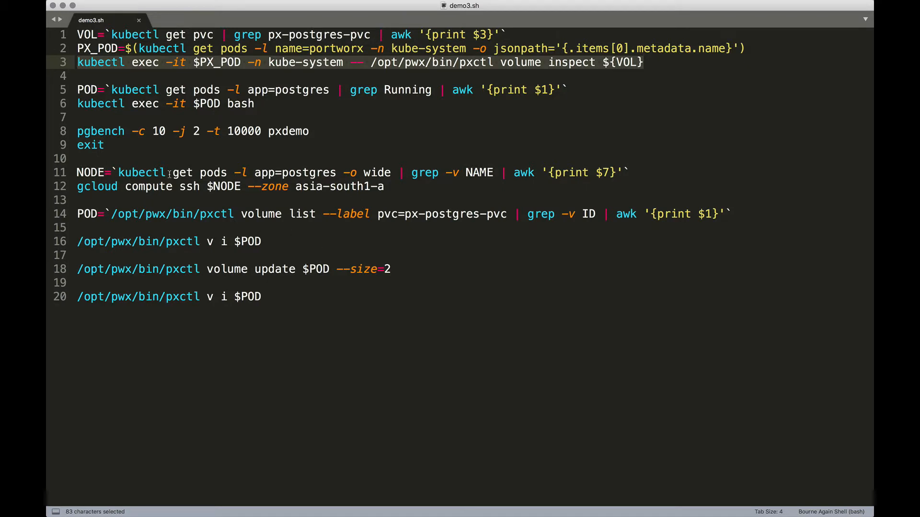
# - Set NODE to the Postgres pod's host and echo gke-gke-px-default-pool-70f298d1-ld7p
pyautogui.click(78, 172)
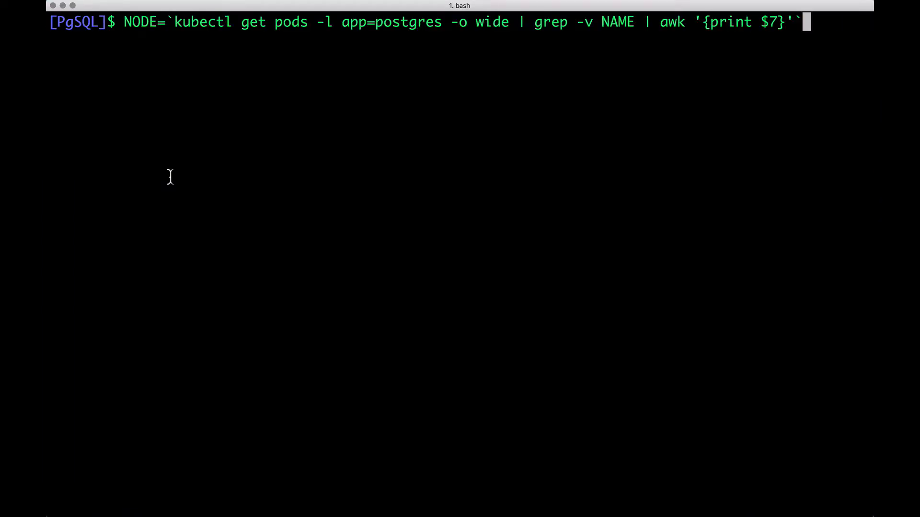
pyautogui.press('Return')
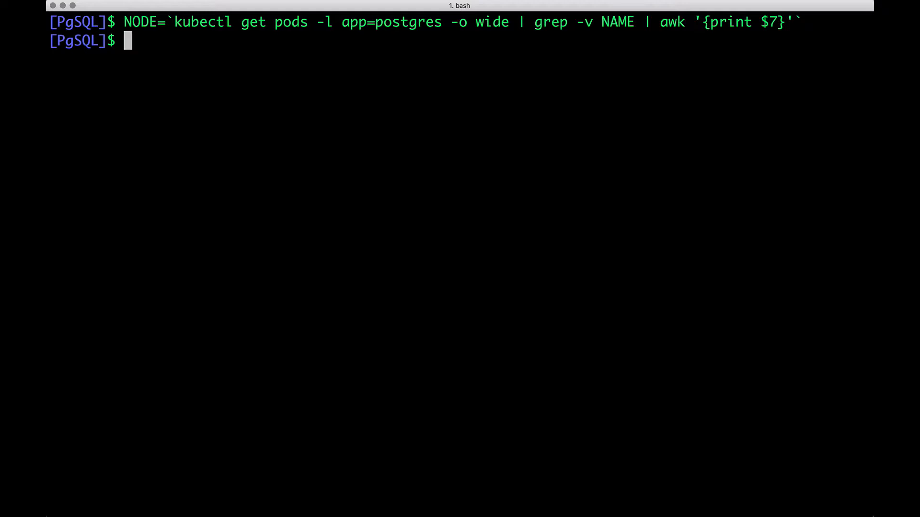
pyautogui.write('echo $NONDE')
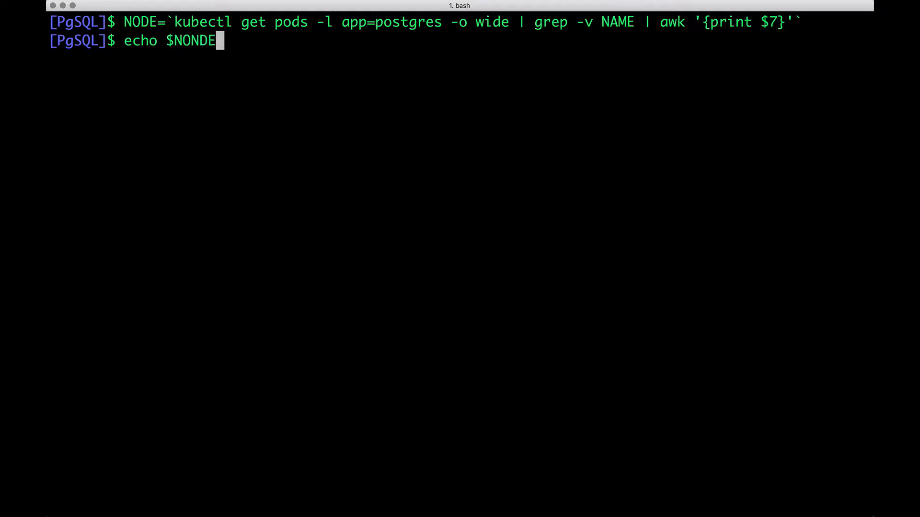
pyautogui.press('Return')
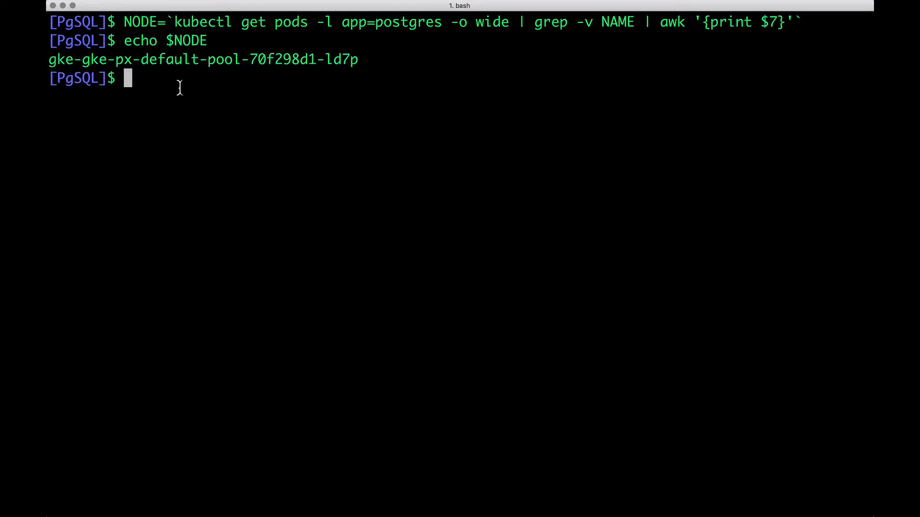
pyautogui.write('kubecl')
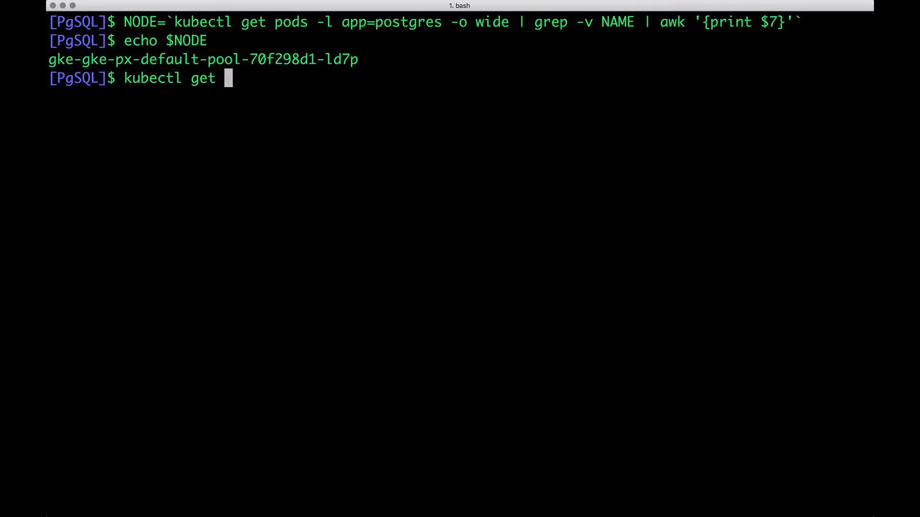
# - List the three Ready nodes and gcloud compute ssh into $NODE in zone asia-south1-a
pyautogui.write(' nodes')
pyautogui.press('Return')
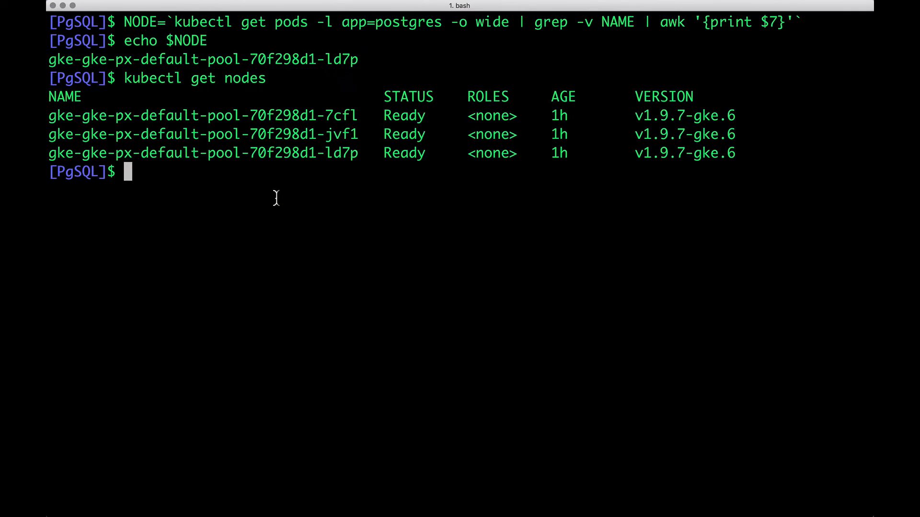
pyautogui.write('gcloud compute ssh $NODE --zone asia-south1-a')
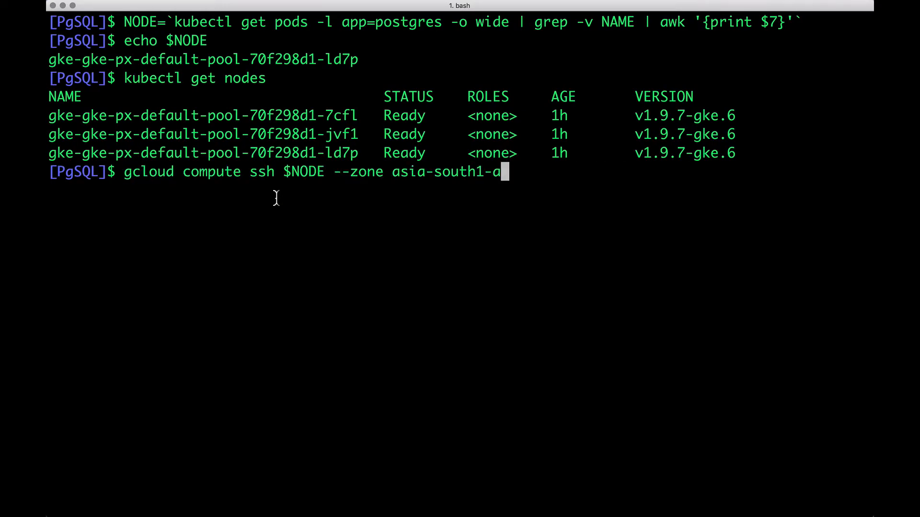
pyautogui.press('Return')
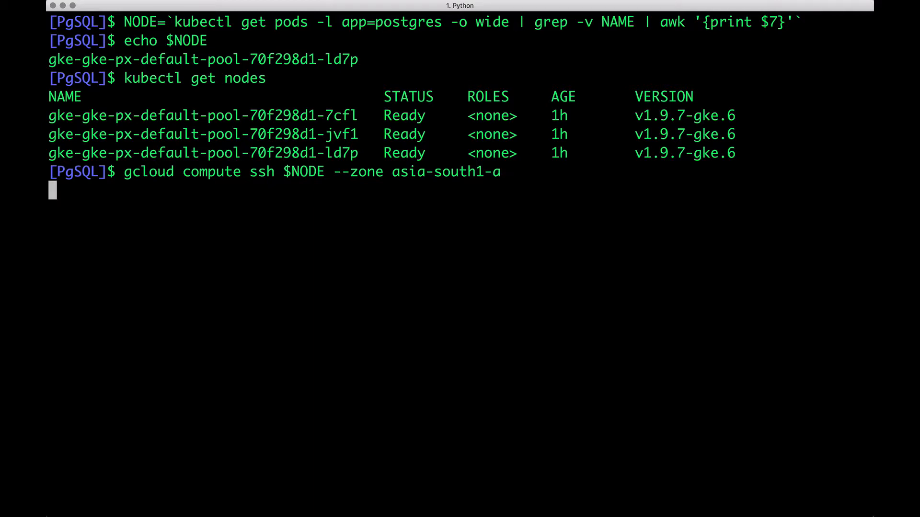
pyautogui.press('Return')
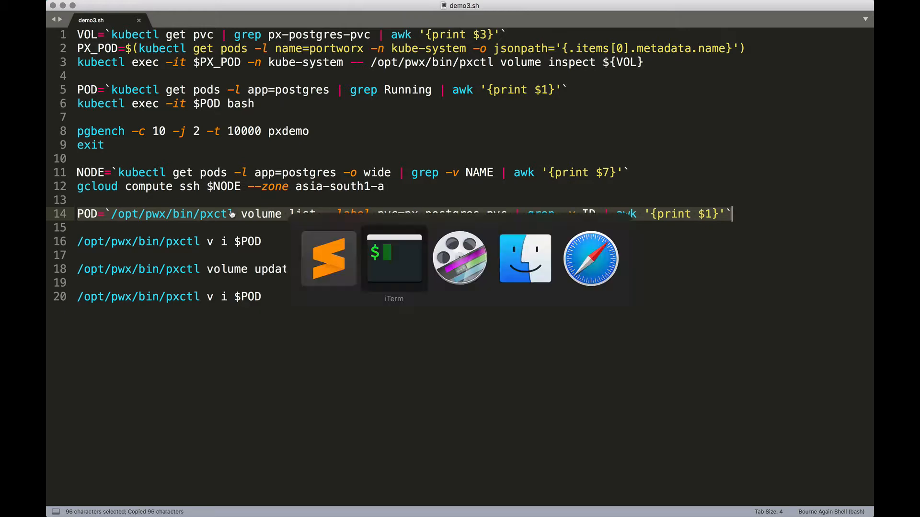
pyautogui.click(394, 258)
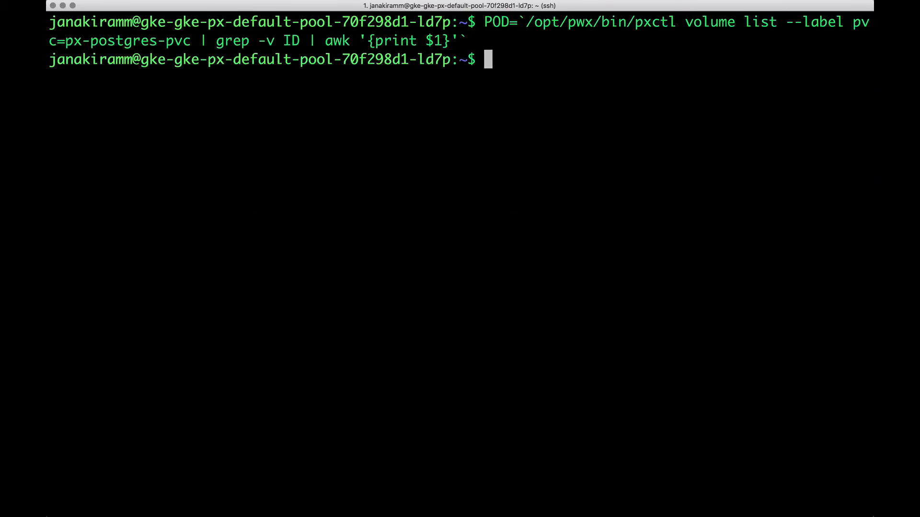
pyautogui.write('echo $PO')
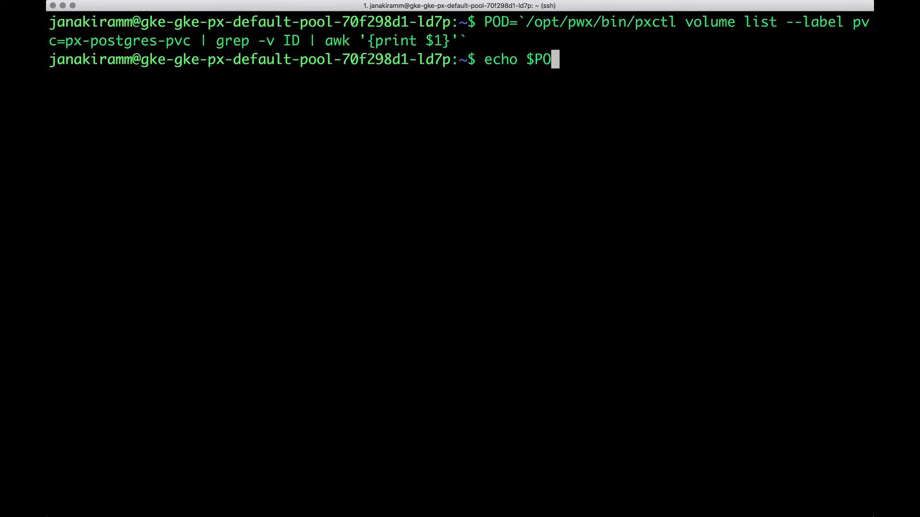
pyautogui.press('Return')
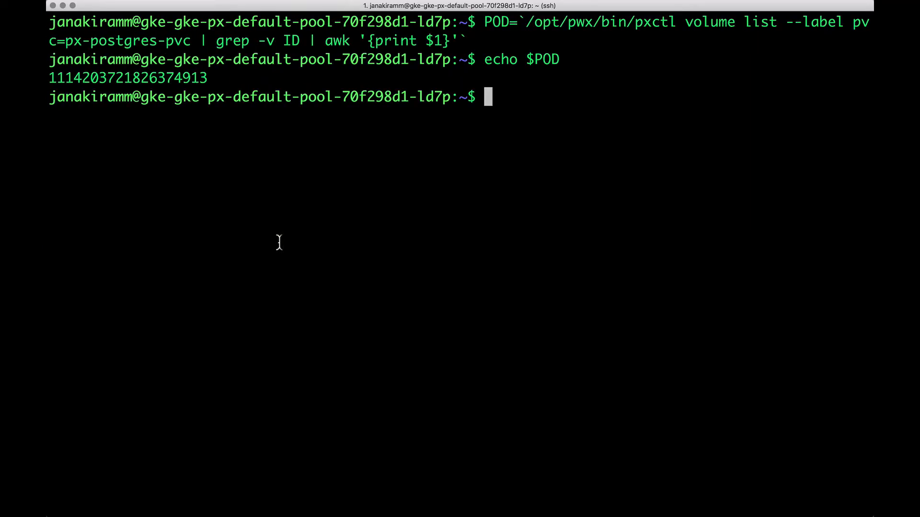
pyautogui.write('/opt/pwx/bin/pxctl v i $POD')
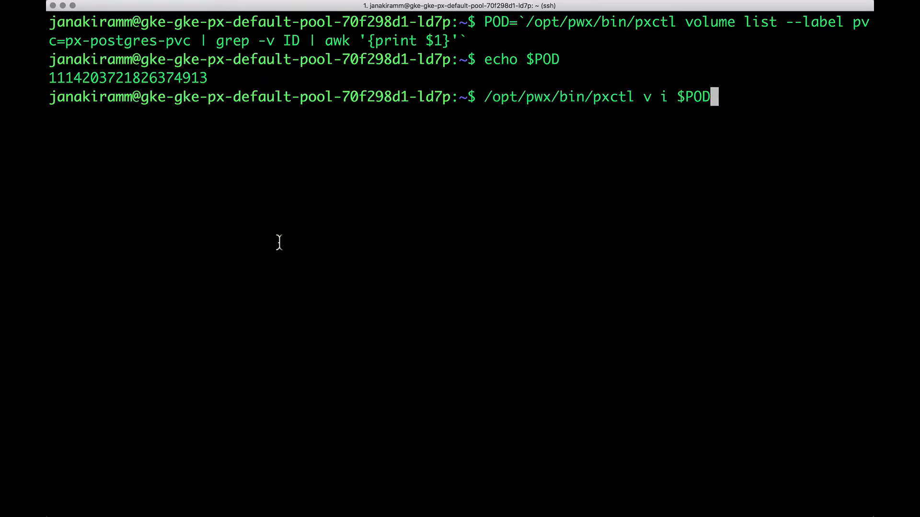
pyautogui.press('Return')
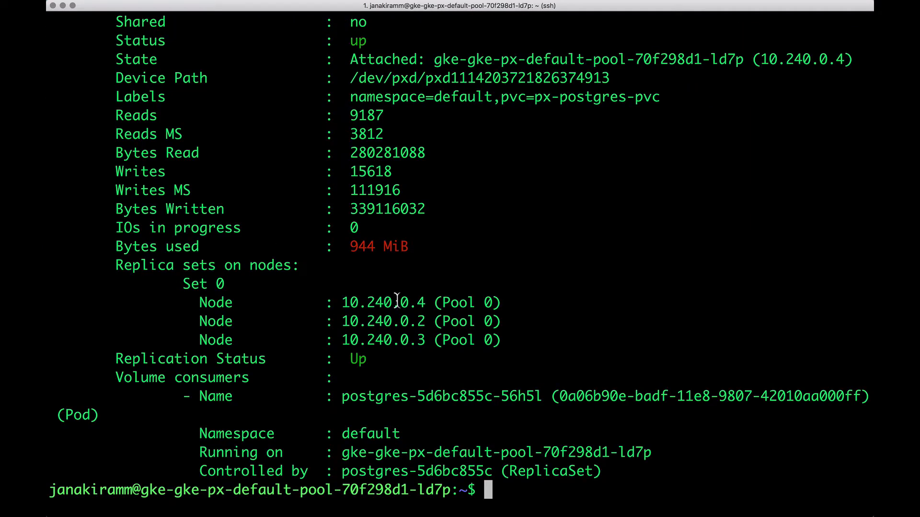
pyautogui.moveTo(367, 255)
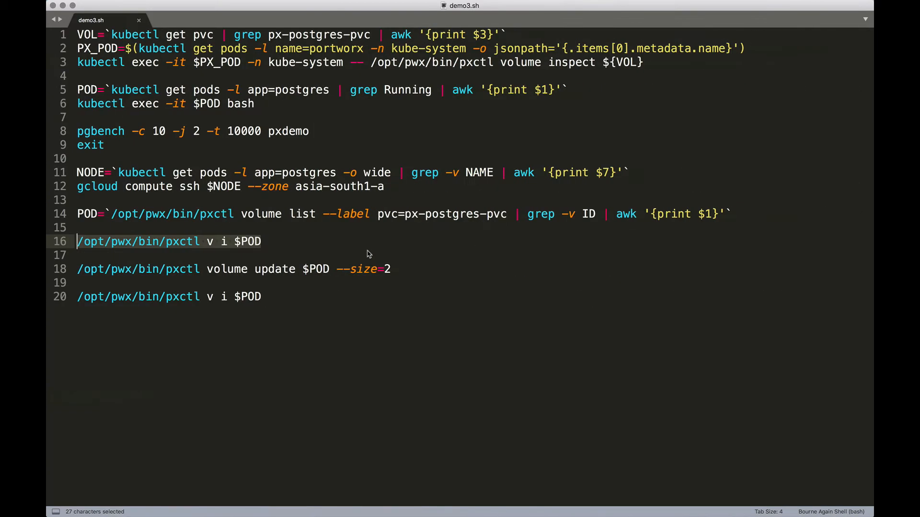
# - Pick the pxctl volume update $POD --size=2 line from demo3.sh
pyautogui.click(334, 268)
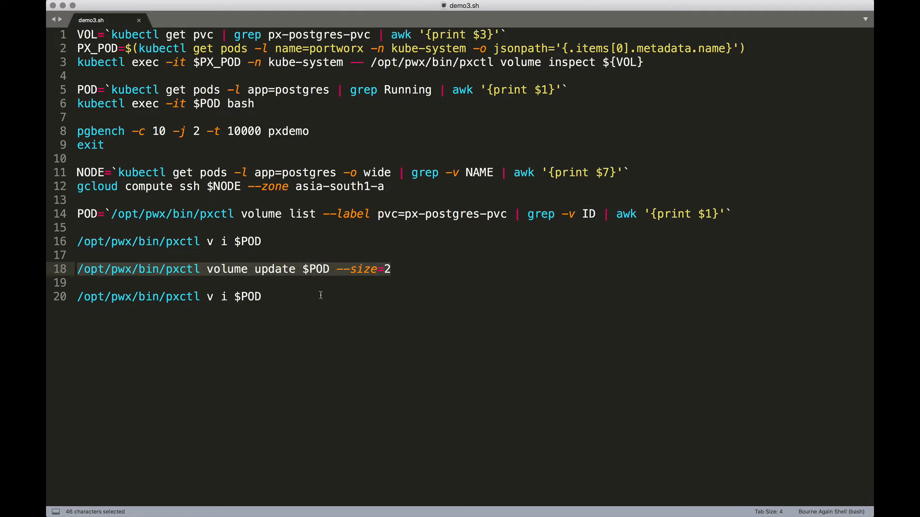
pyautogui.moveTo(323, 276)
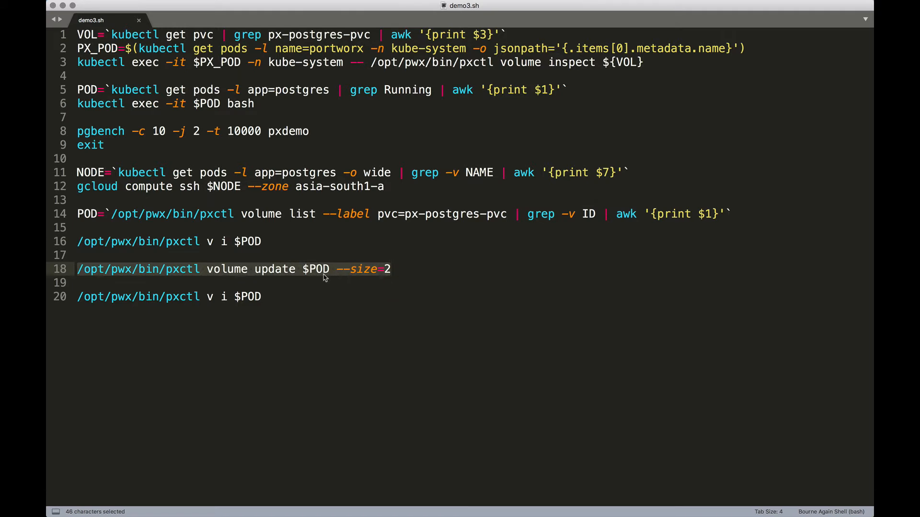
pyautogui.moveTo(397, 274)
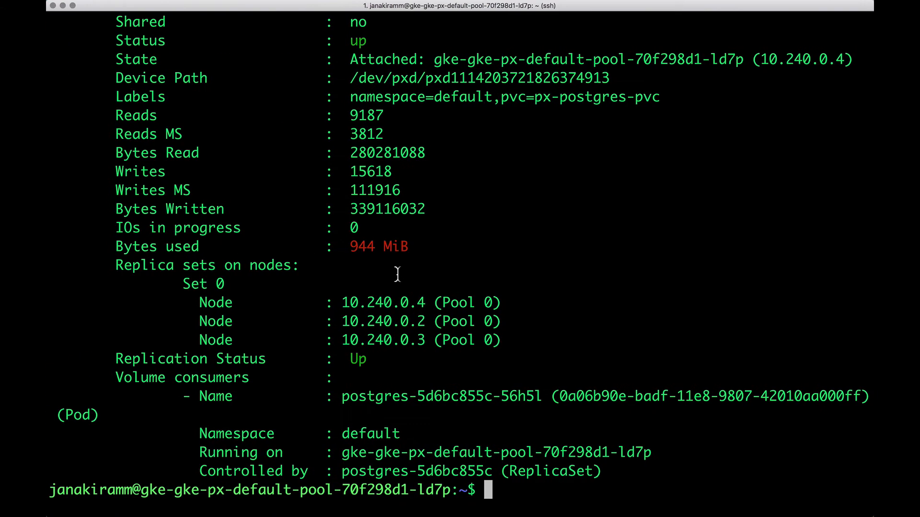
# - Expand the Postgres volume to 2 GB with pxctl volume update and re-inspect it showing 2.0 GiB
pyautogui.write('/opt/pwx/bin/pxctl volume update $POD --size=2')
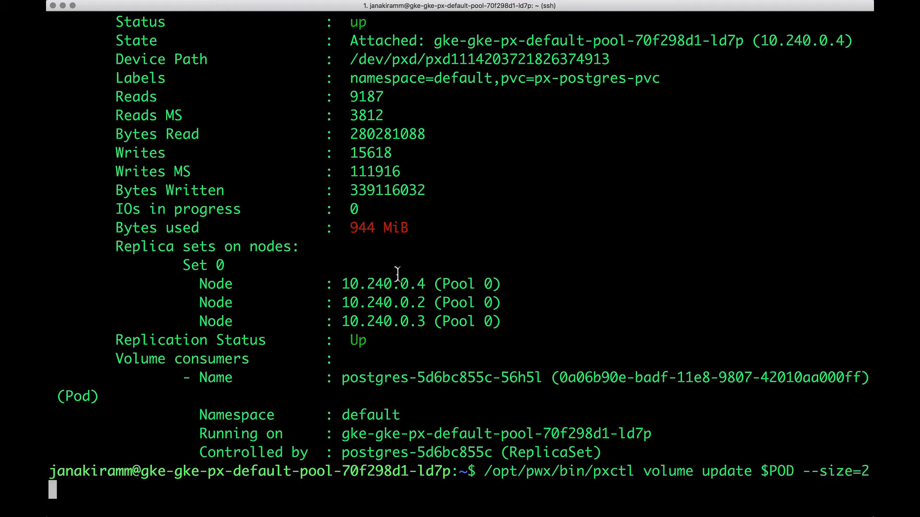
pyautogui.press('Return')
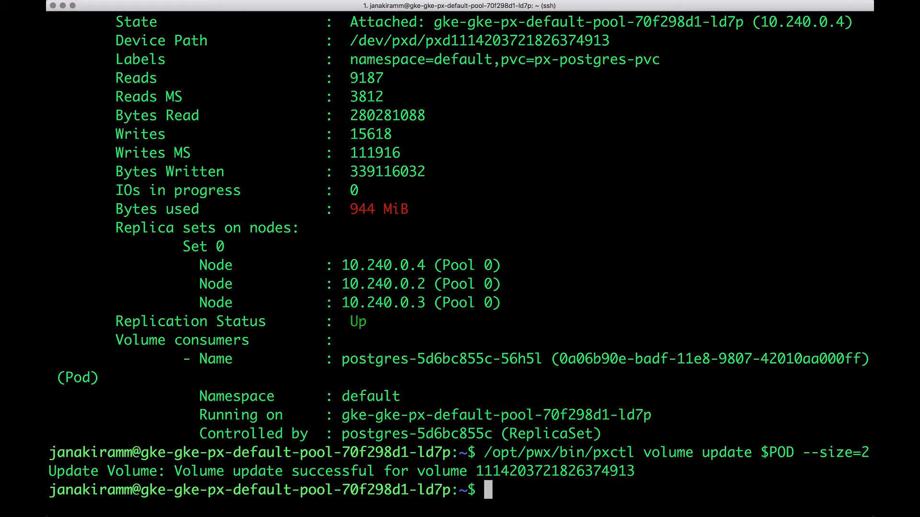
pyautogui.moveTo(240, 476)
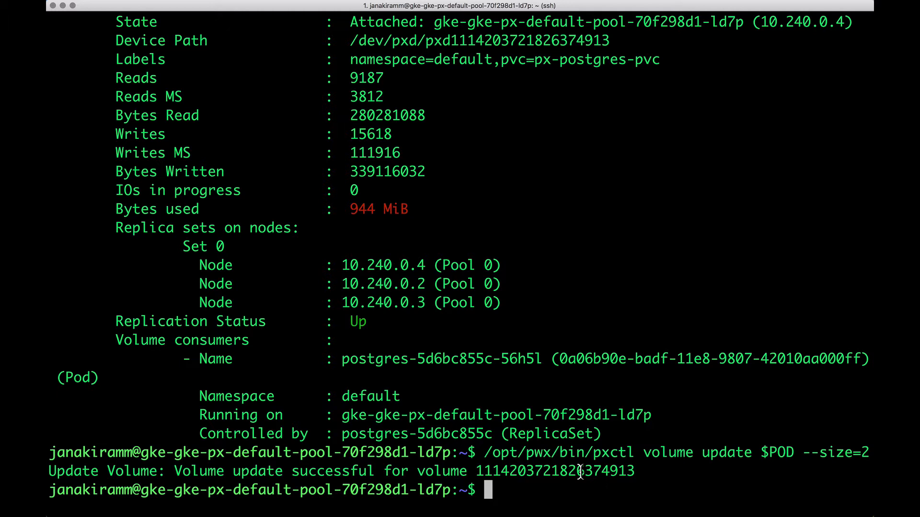
pyautogui.write('/opt/pwx/bin/pxctl v i $POD')
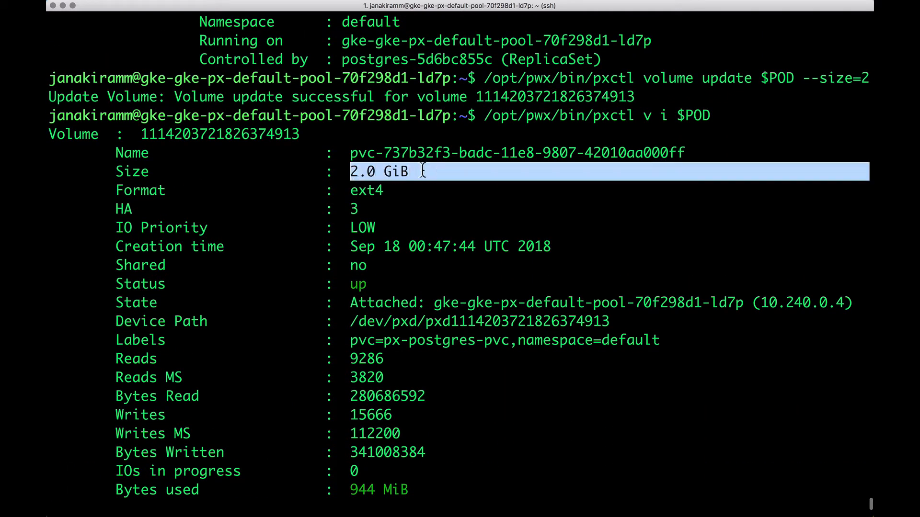
pyautogui.scroll(-3)
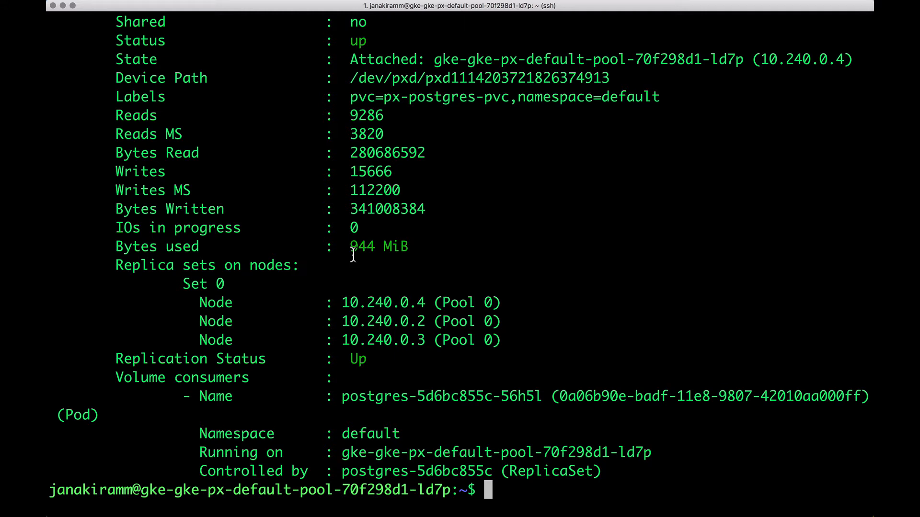
pyautogui.write('/opt/pwx/bin/pxctl volume update $POD --size=2')
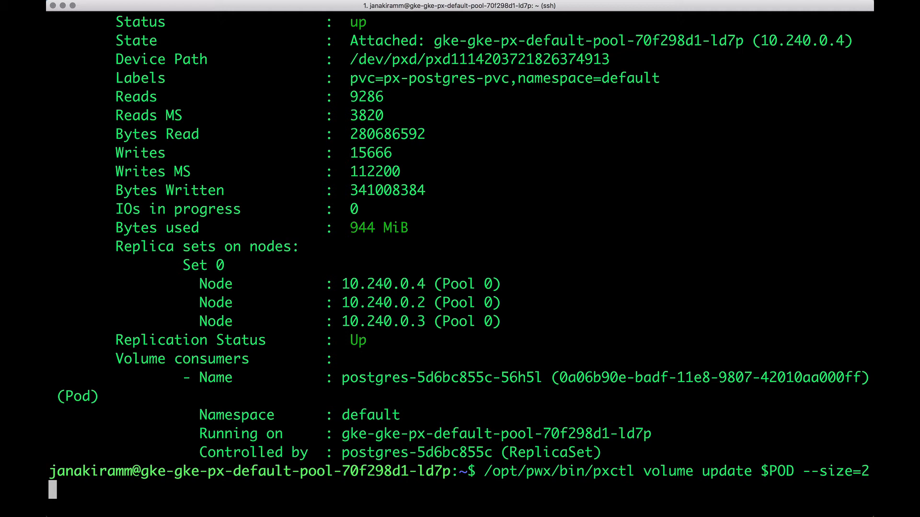
pyautogui.press('ctrl+c')
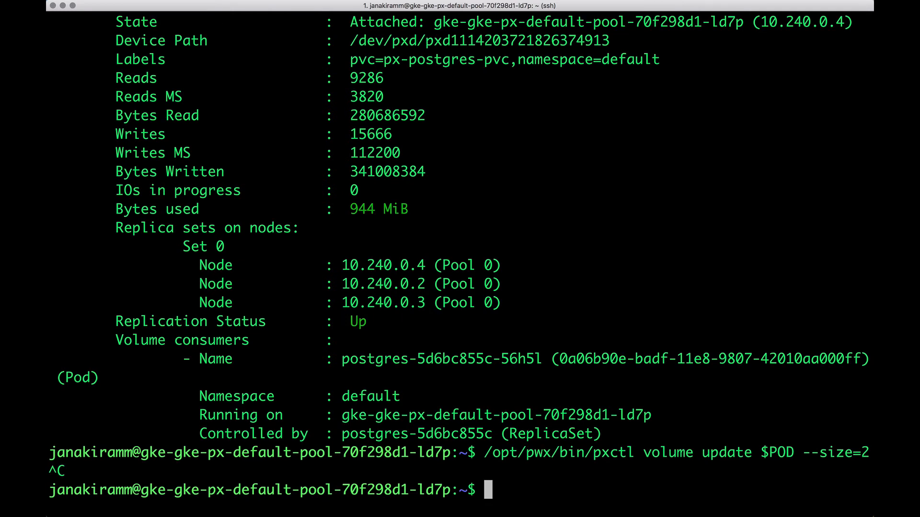